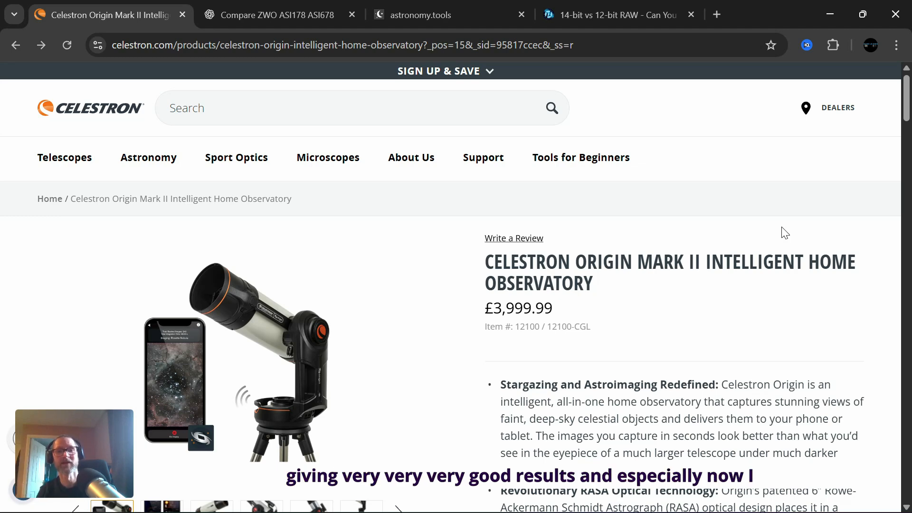
Scroll through the current page before switching chats.
scroll(down, 3)
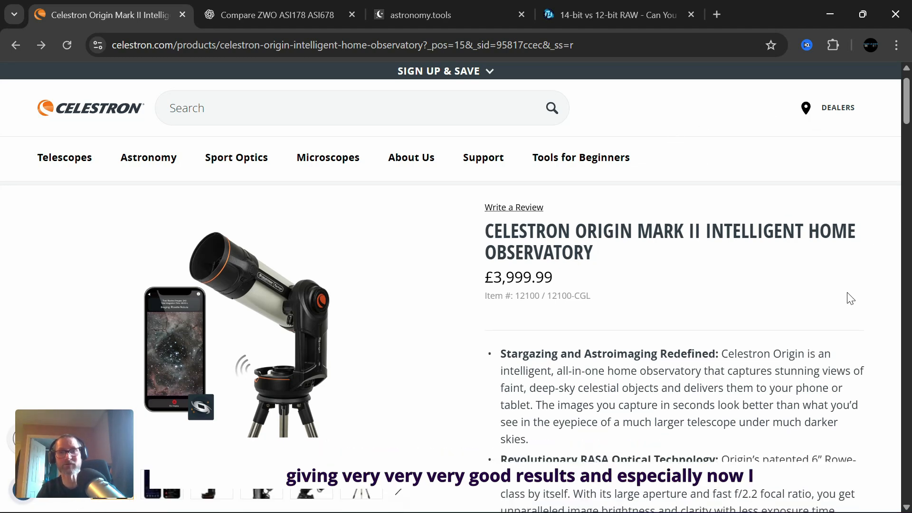
scroll(down, 3)
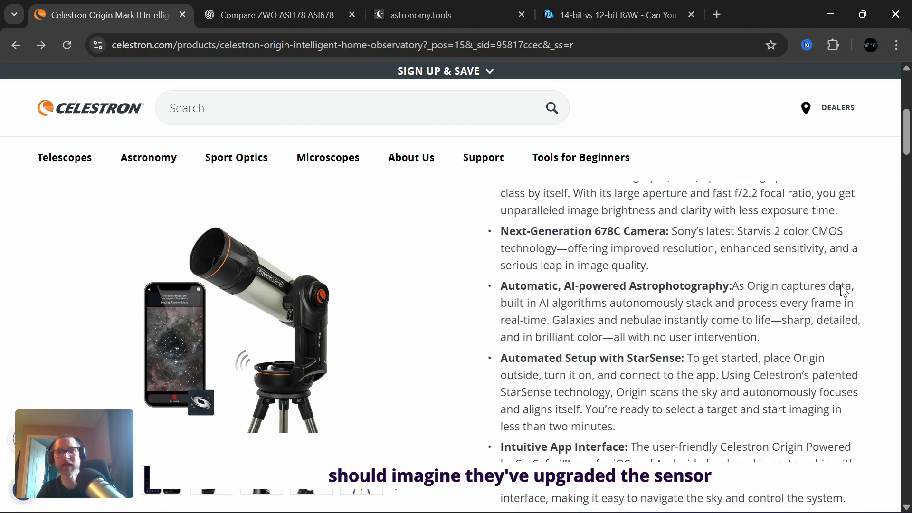
scroll(down, 3)
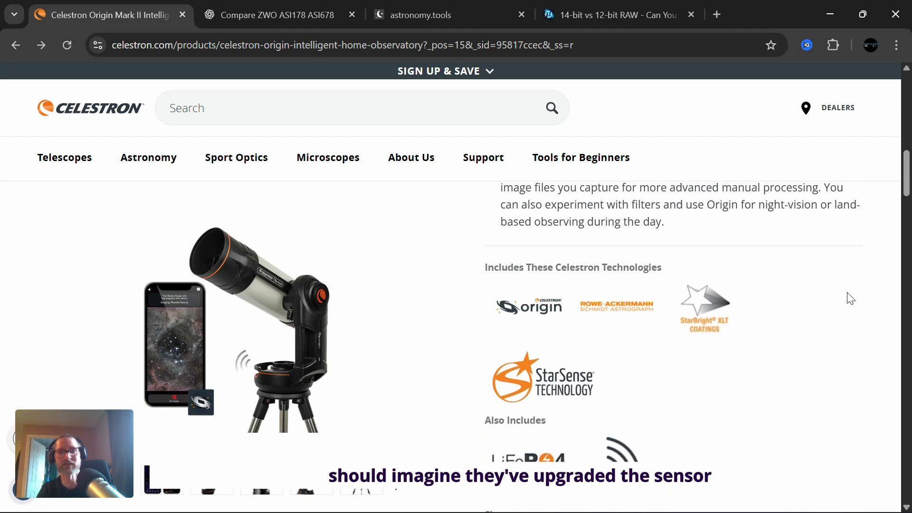
scroll(down, 3)
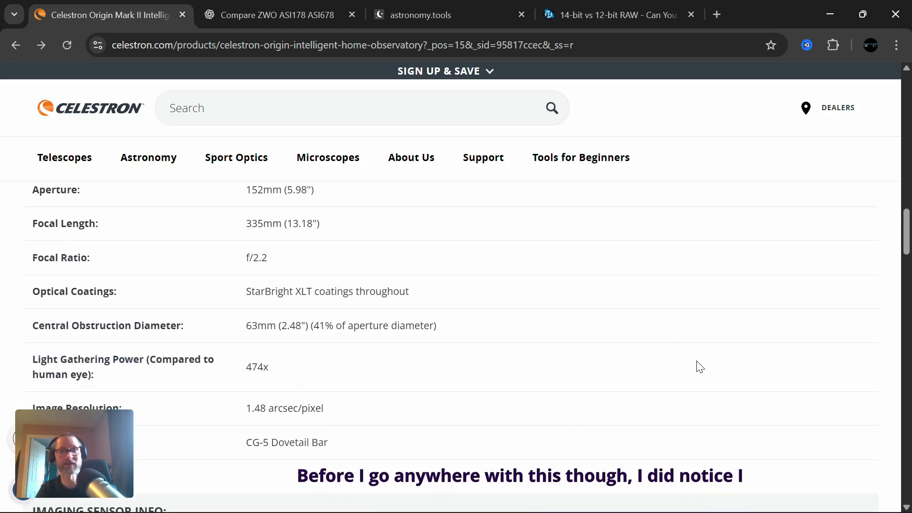
scroll(down, 3)
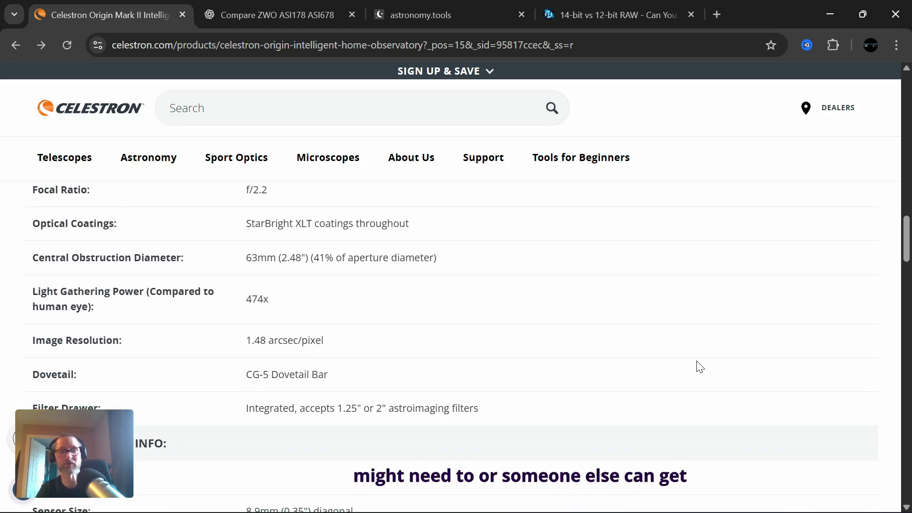
scroll(down, 3)
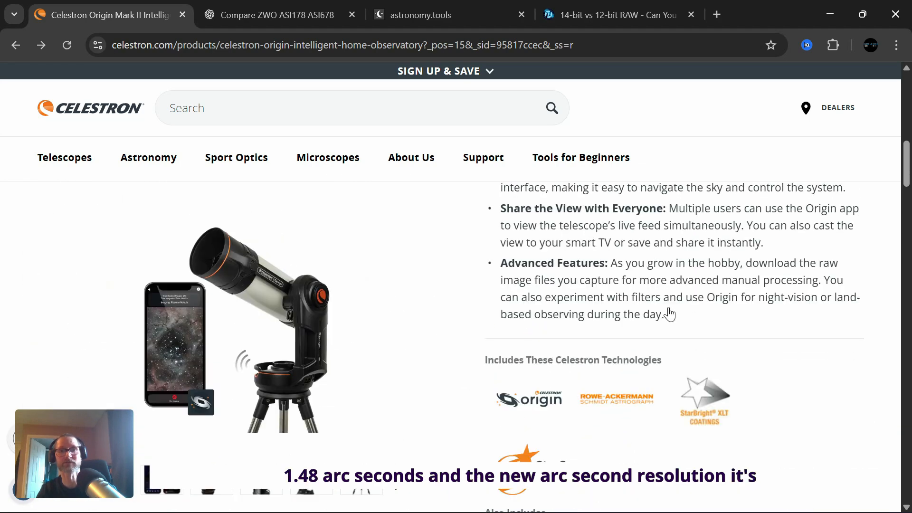
scroll(up, 3)
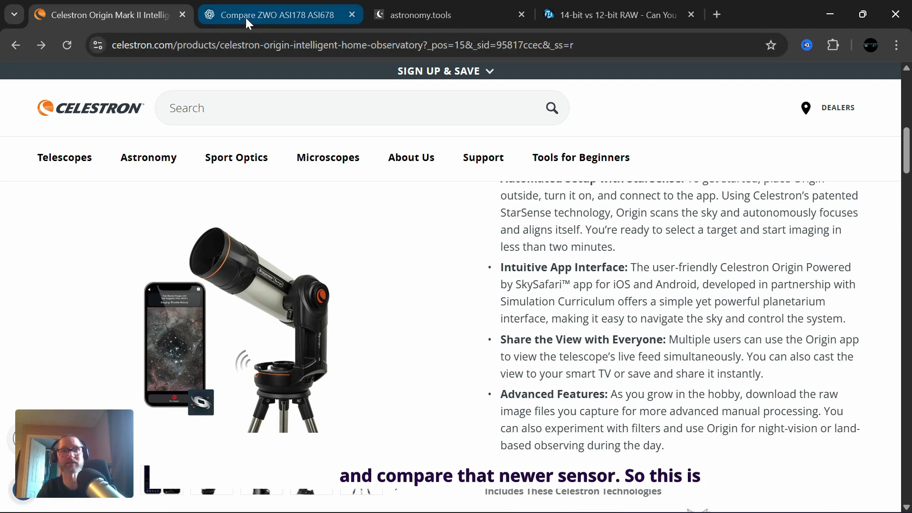
Switch to the ASI178 vs ASI678 chat and review its sensor, pixel size and read-noise rows.
click(278, 15)
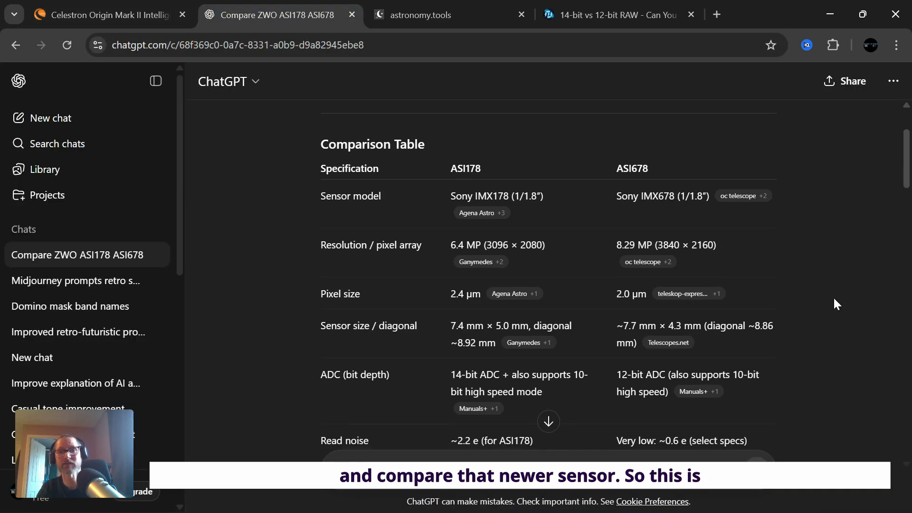
scroll(down, 3)
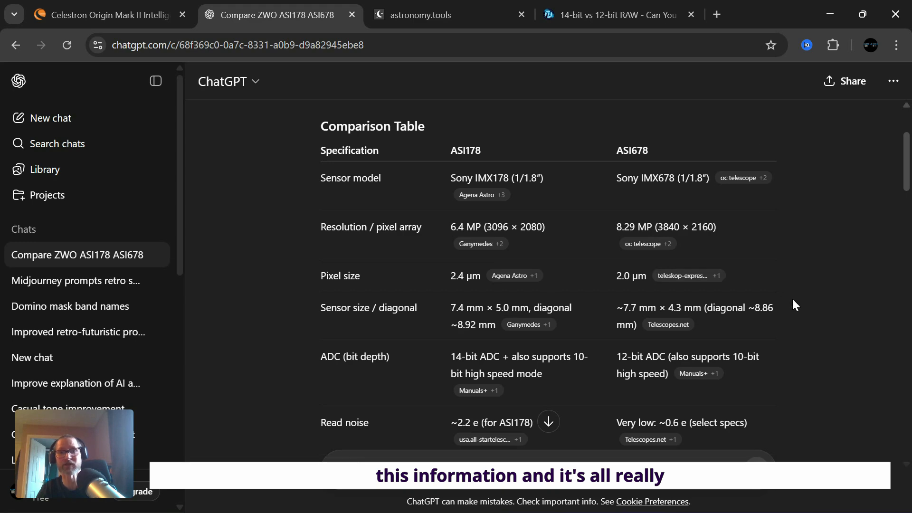
scroll(down, 3)
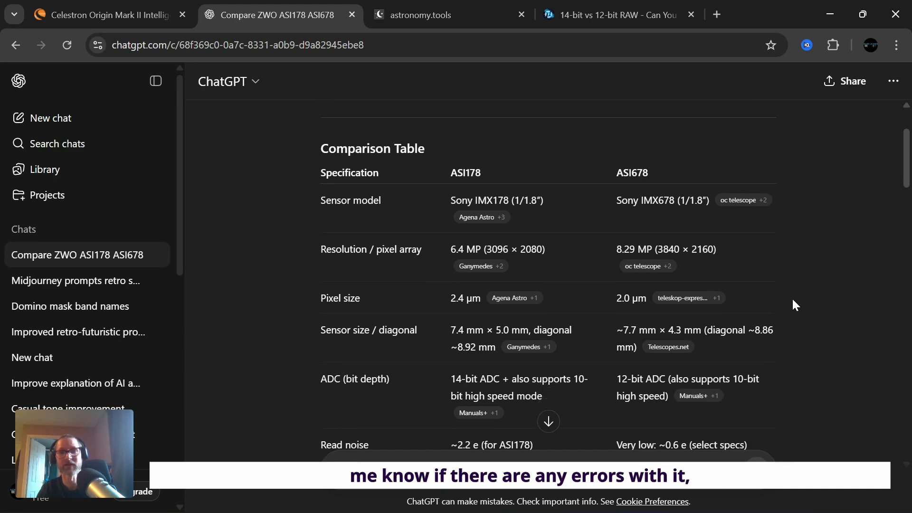
scroll(up, 3)
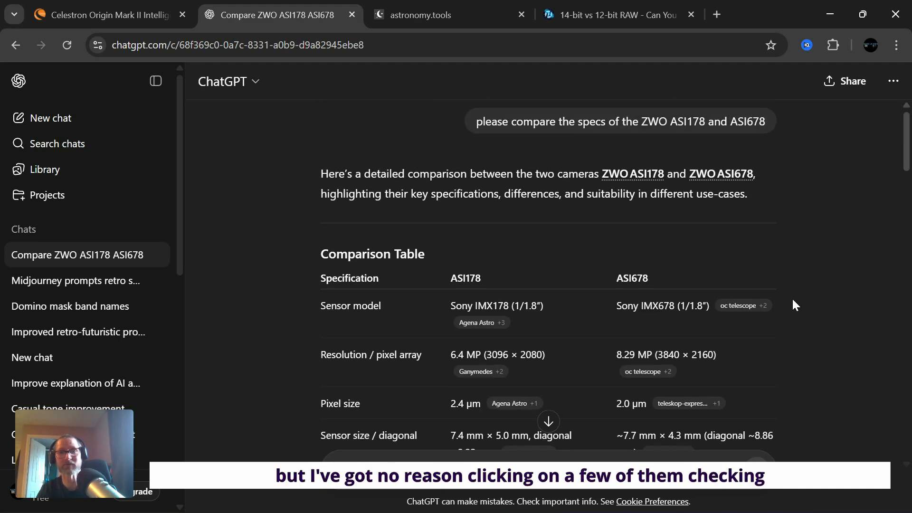
scroll(down, 3)
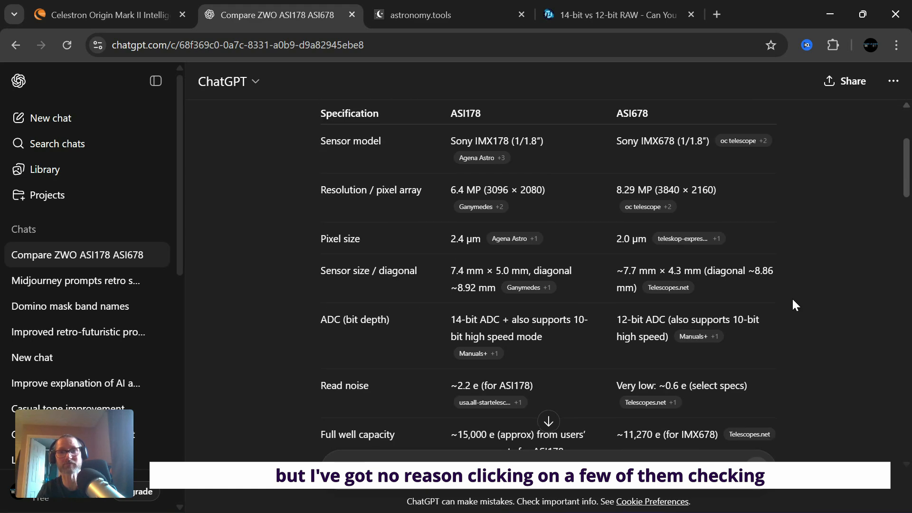
scroll(up, 3)
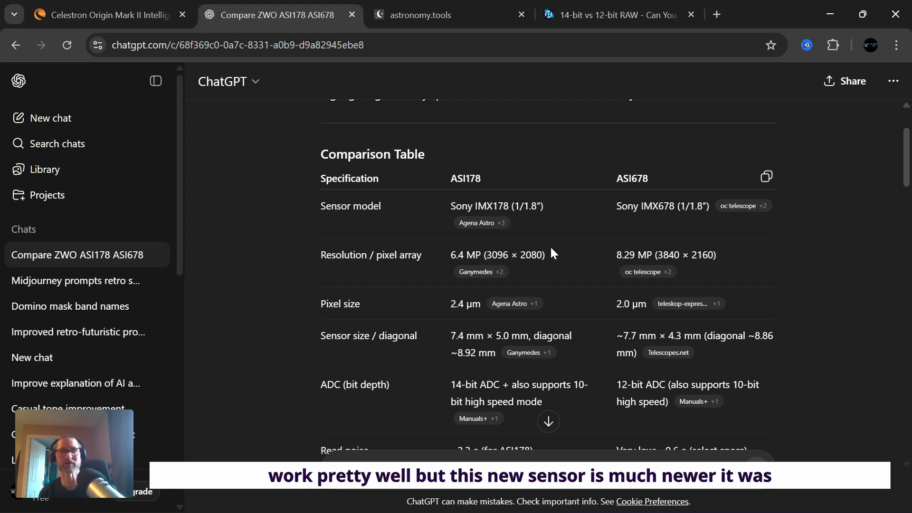
mouse_move(612, 219)
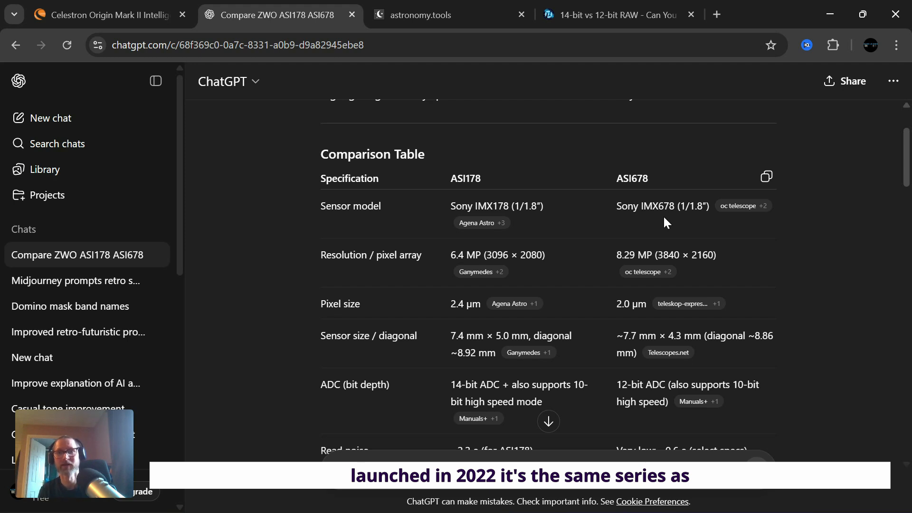
mouse_move(494, 221)
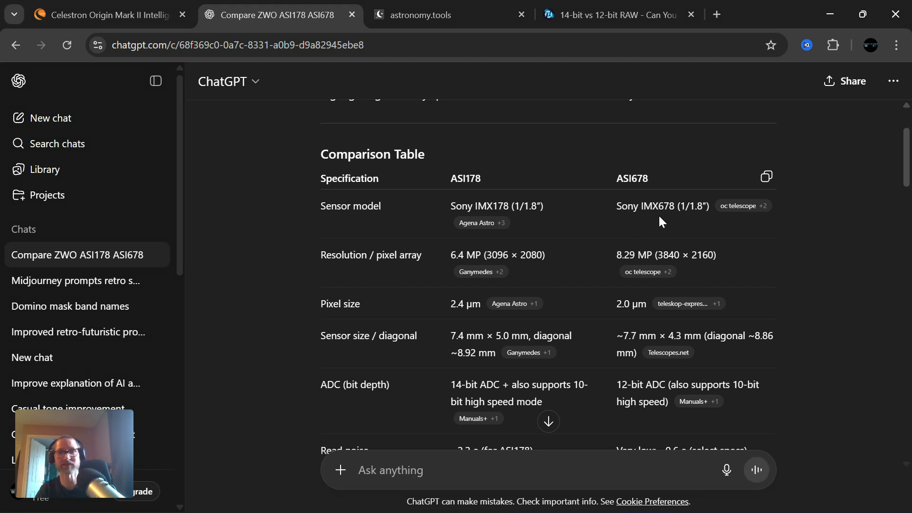
Scroll down ChatGPT's table through the full well capacity and quantum efficiency rows.
scroll(down, 3)
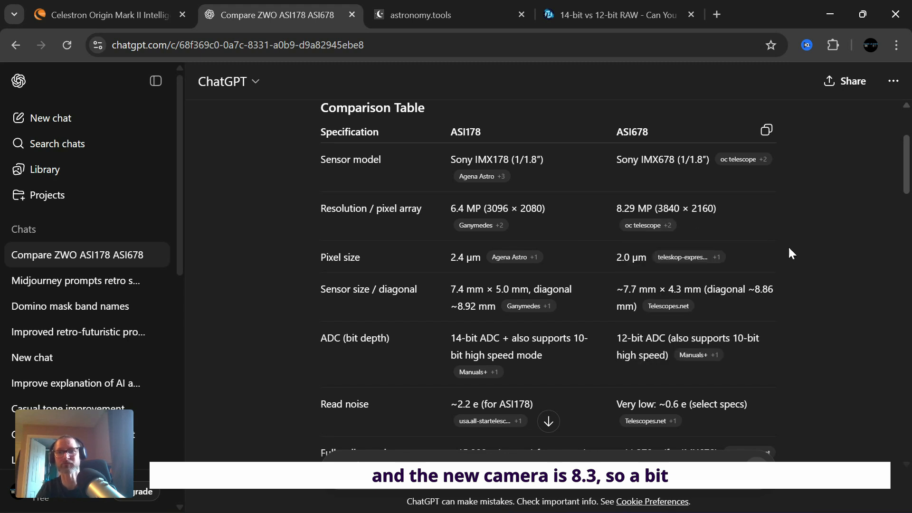
scroll(down, 3)
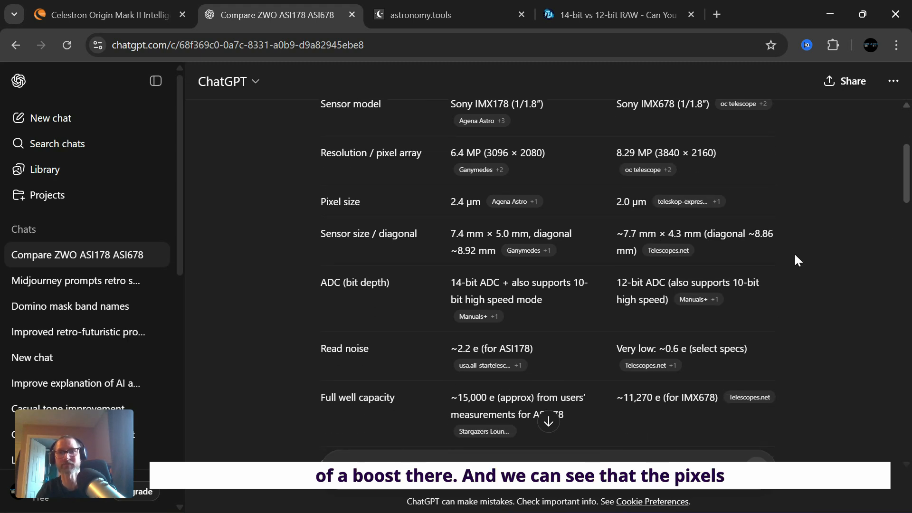
mouse_move(634, 217)
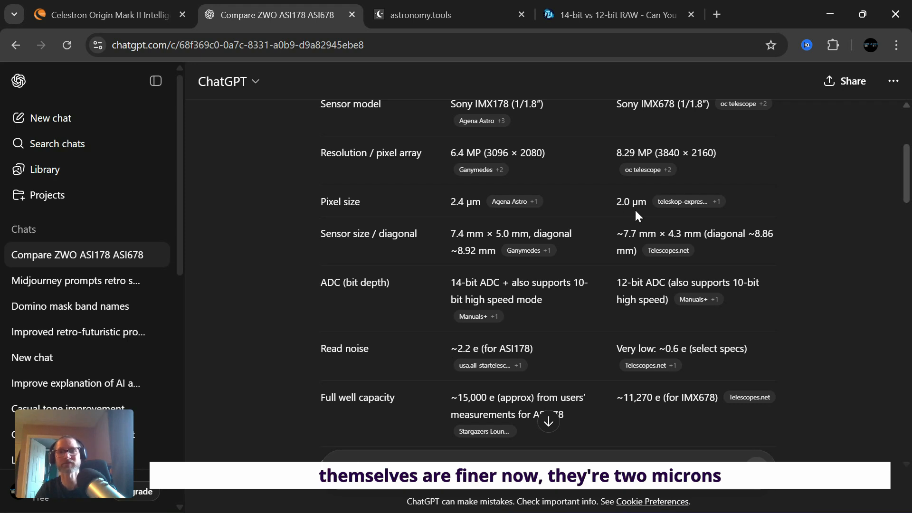
mouse_move(460, 204)
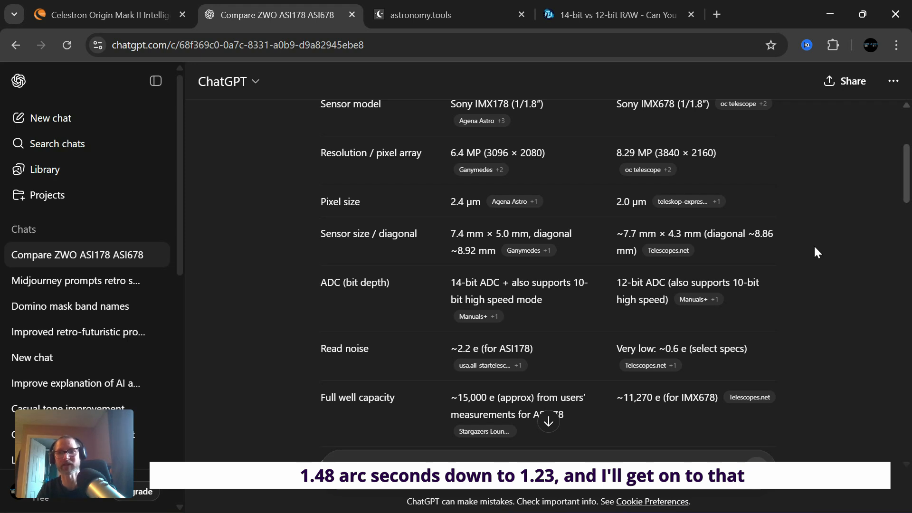
scroll(down, 3)
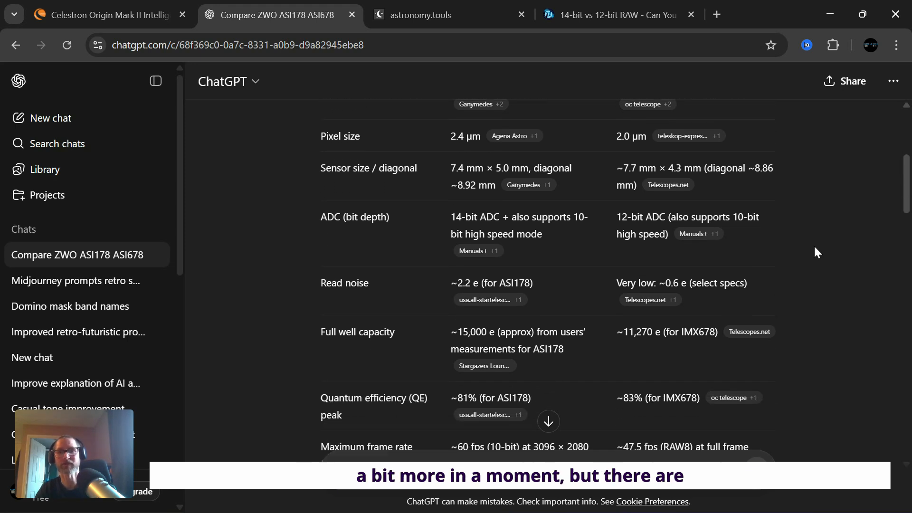
scroll(down, 3)
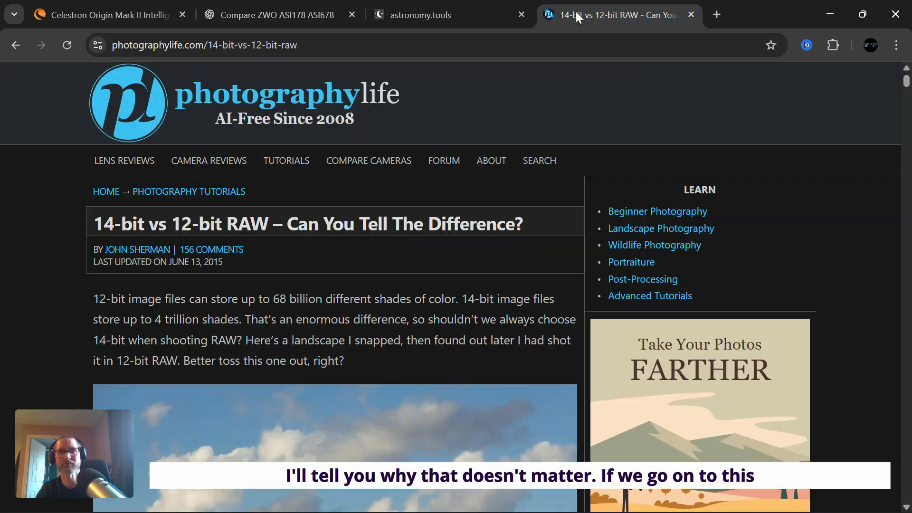
mouse_move(484, 187)
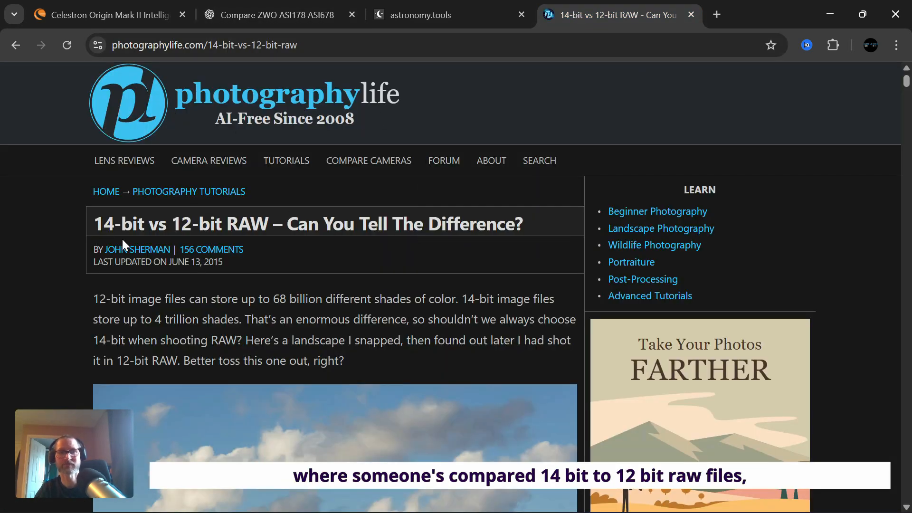
Read the 14-bit vs 12-bit RAW article intro, then bring up the field-of-view calculator.
scroll(down, 3)
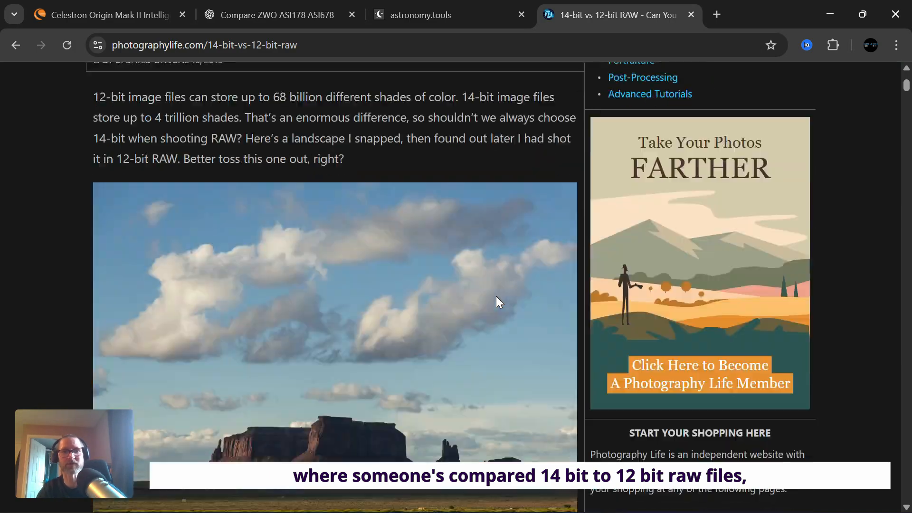
scroll(down, 3)
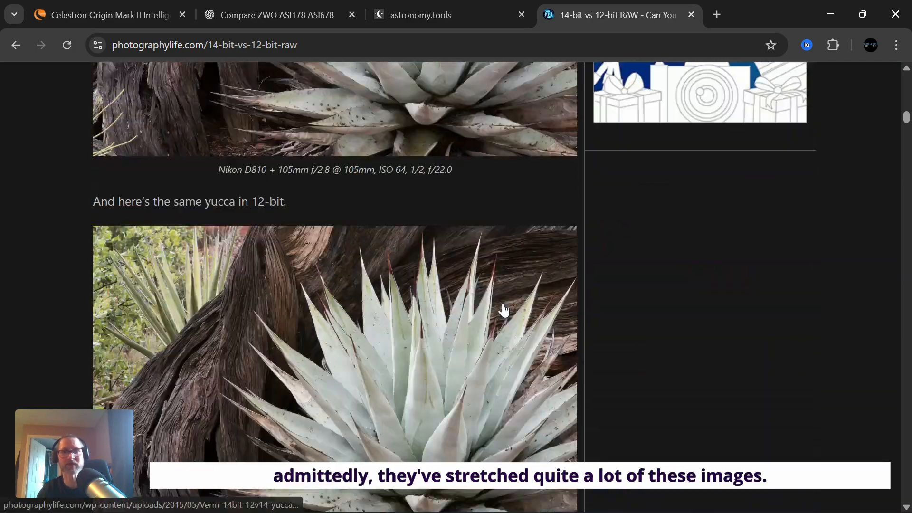
scroll(down, 3)
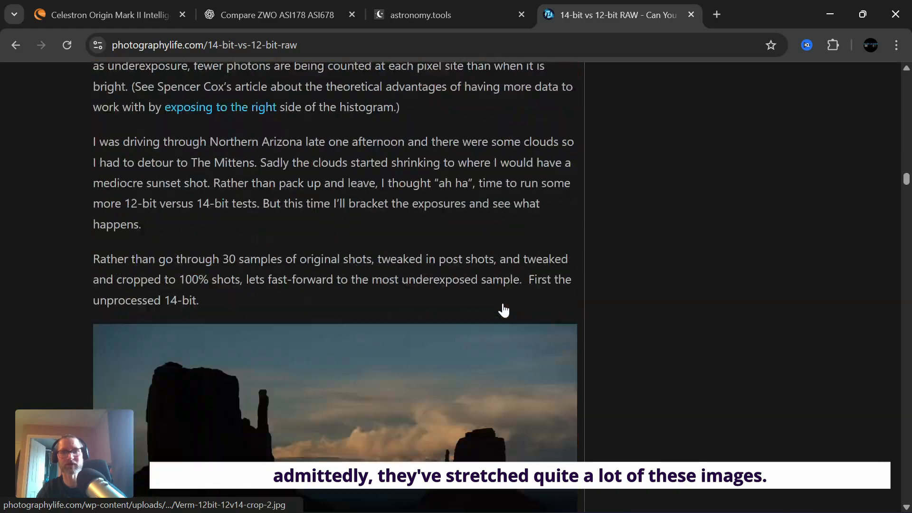
scroll(down, 3)
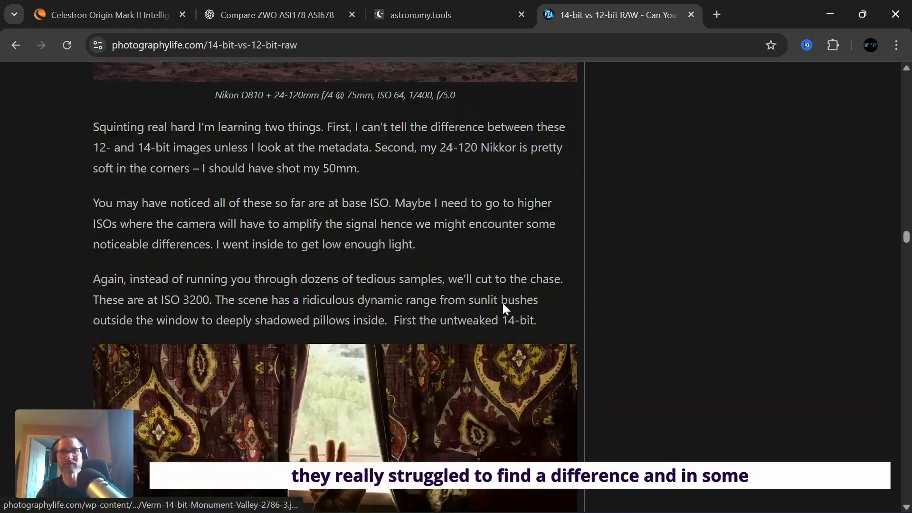
scroll(down, 3)
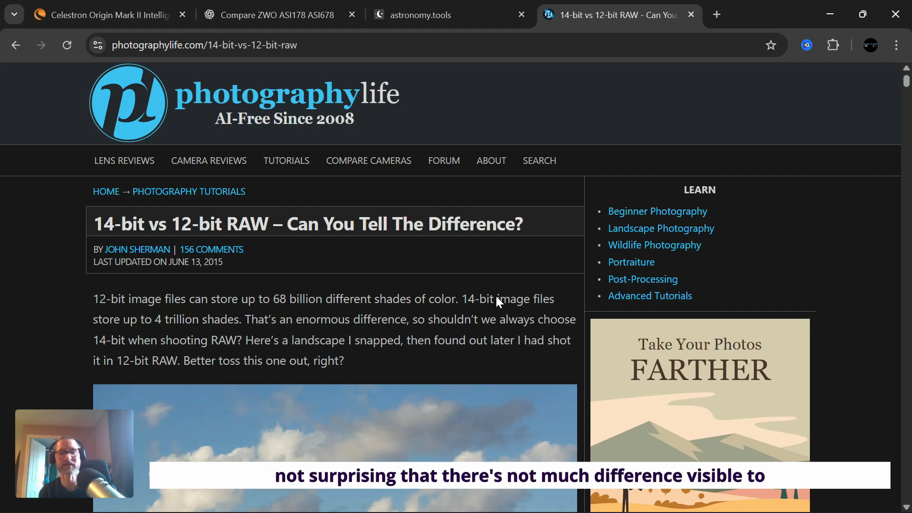
mouse_move(143, 288)
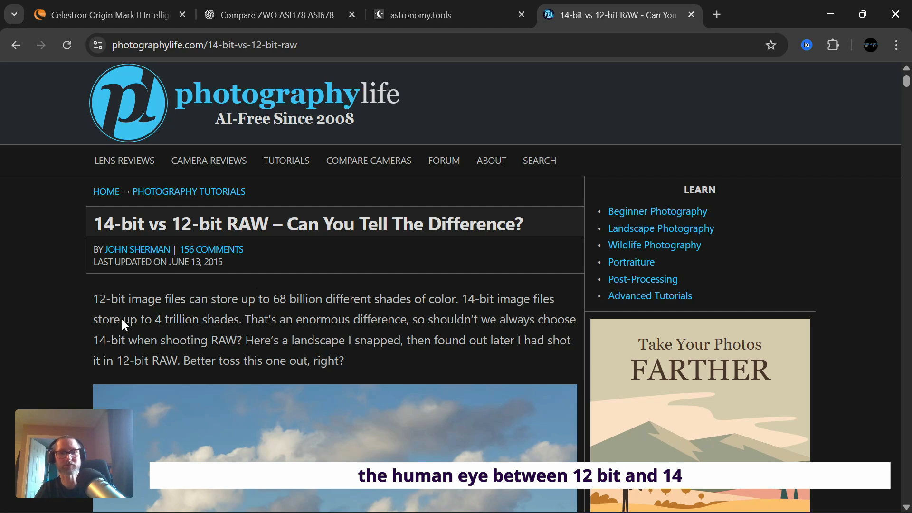
mouse_move(693, 316)
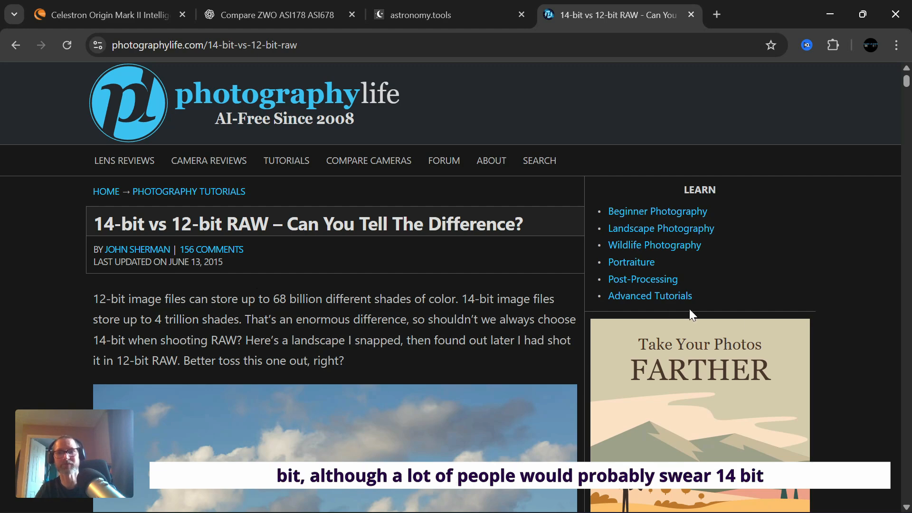
mouse_move(885, 353)
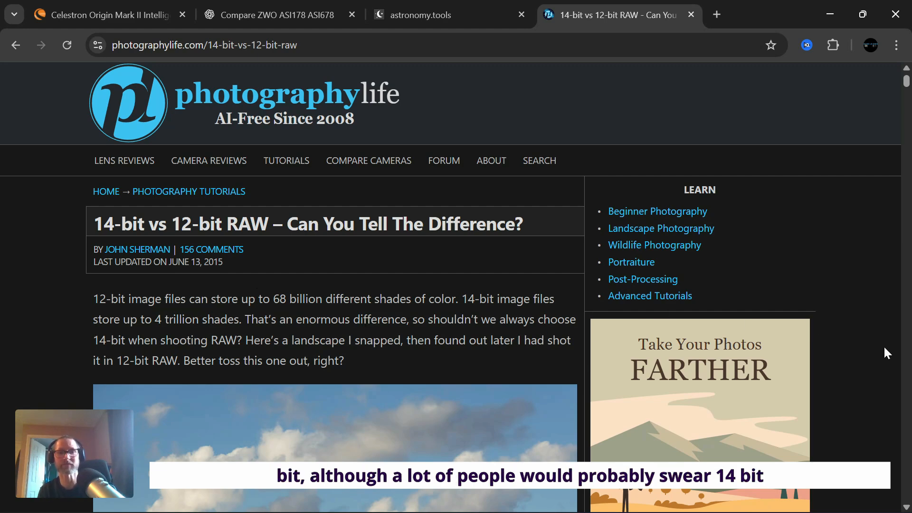
mouse_move(702, 324)
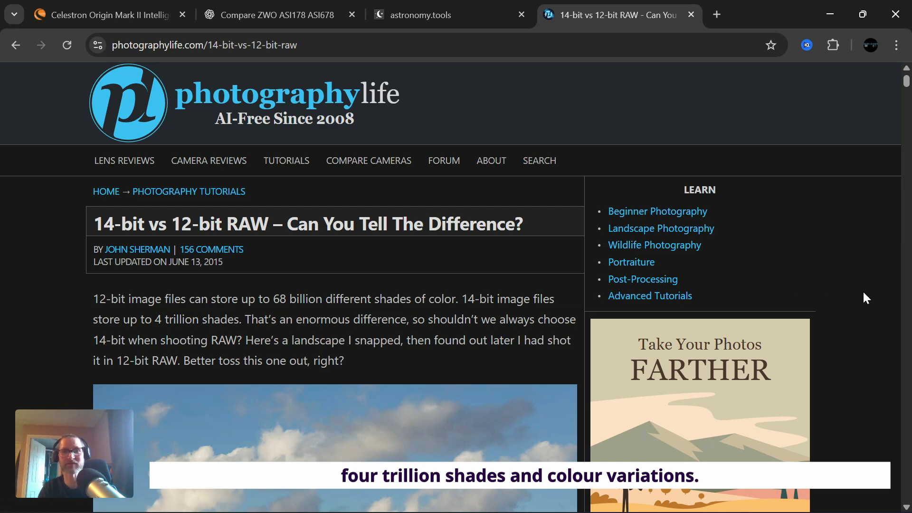
click(437, 14)
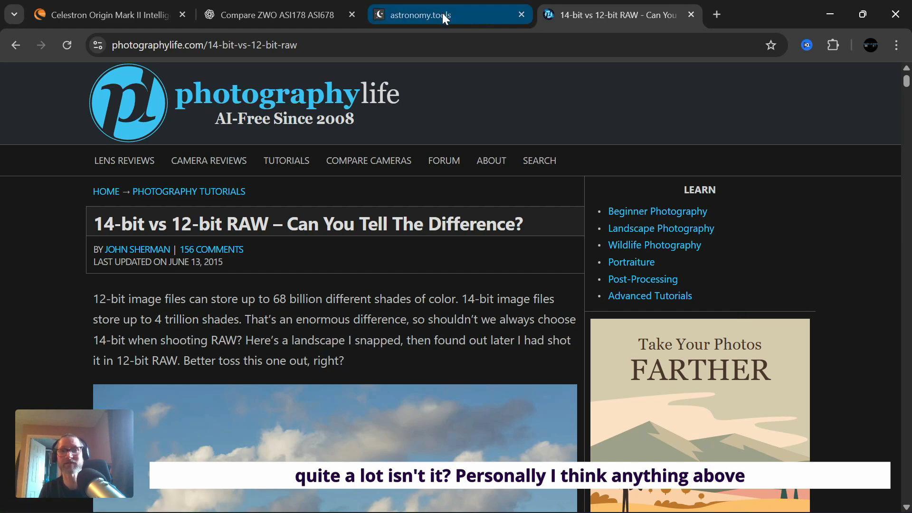
mouse_move(444, 17)
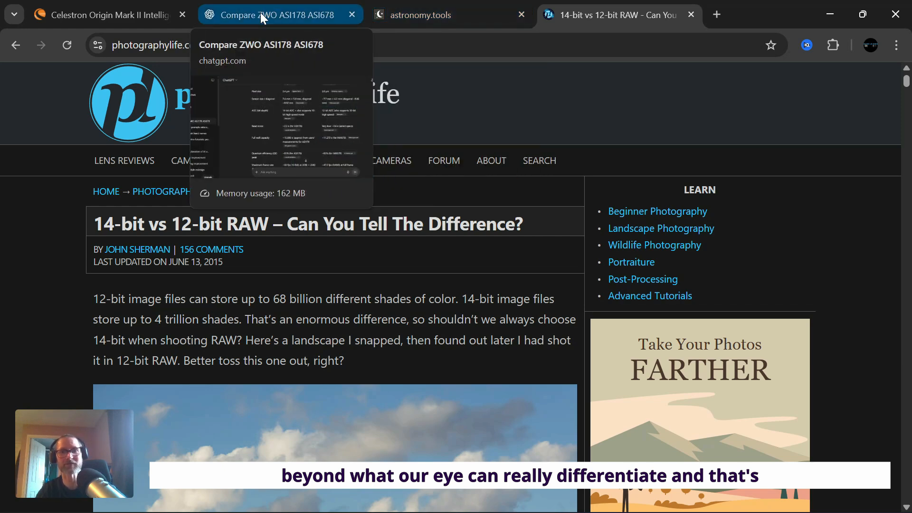
click(424, 14)
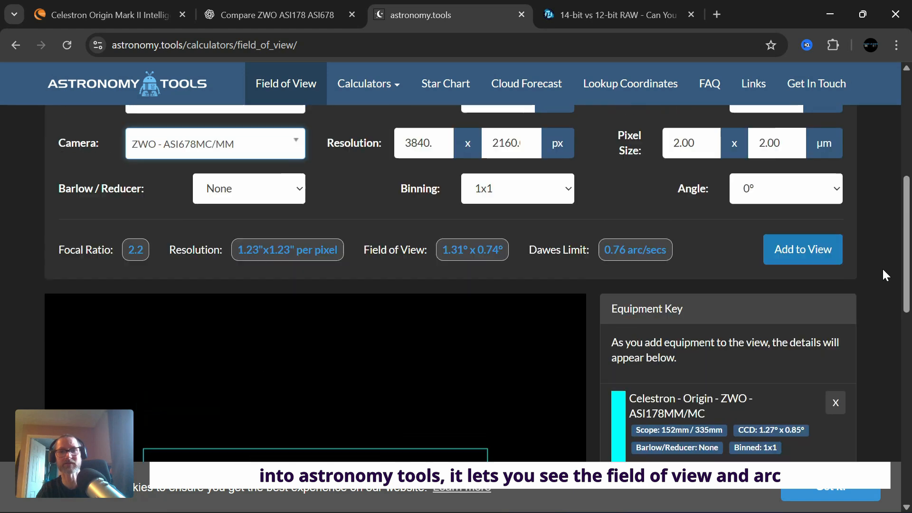
Compare the ASI178 and ASI678 full-moon overlays, then return to the comparison chat.
scroll(down, 3)
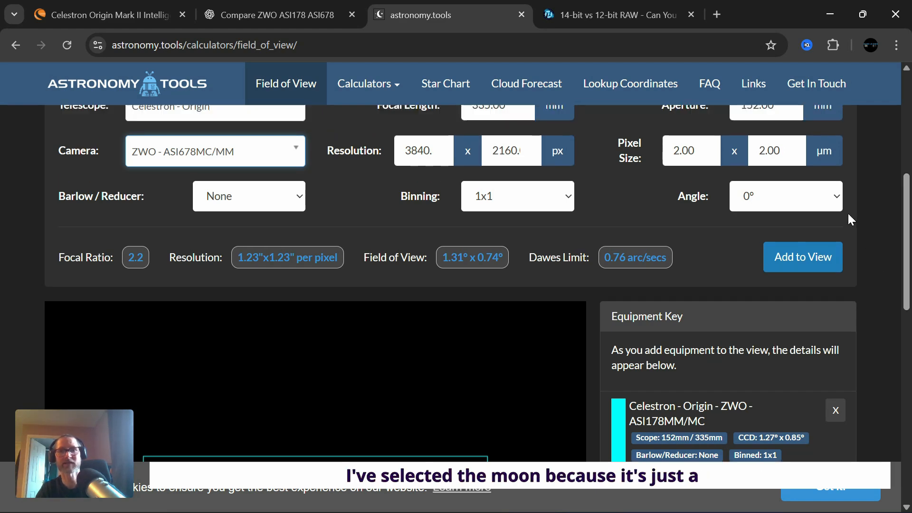
scroll(up, 3)
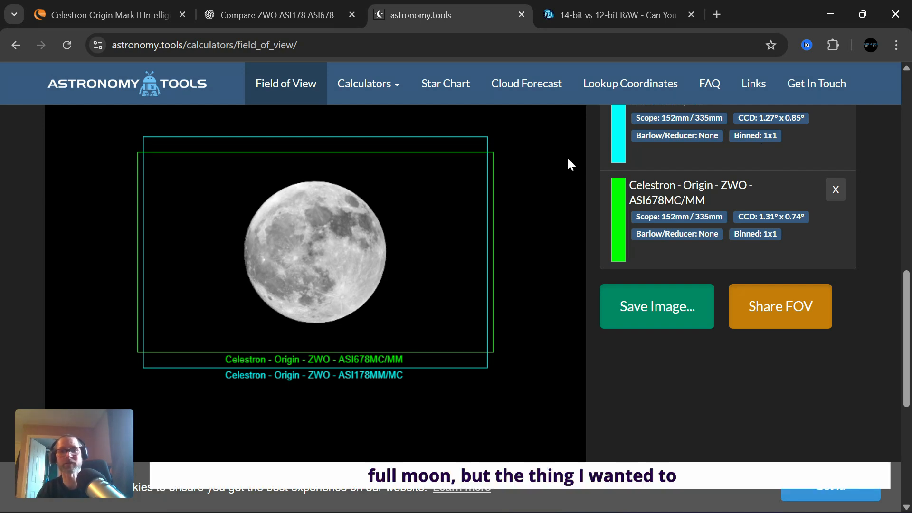
mouse_move(502, 294)
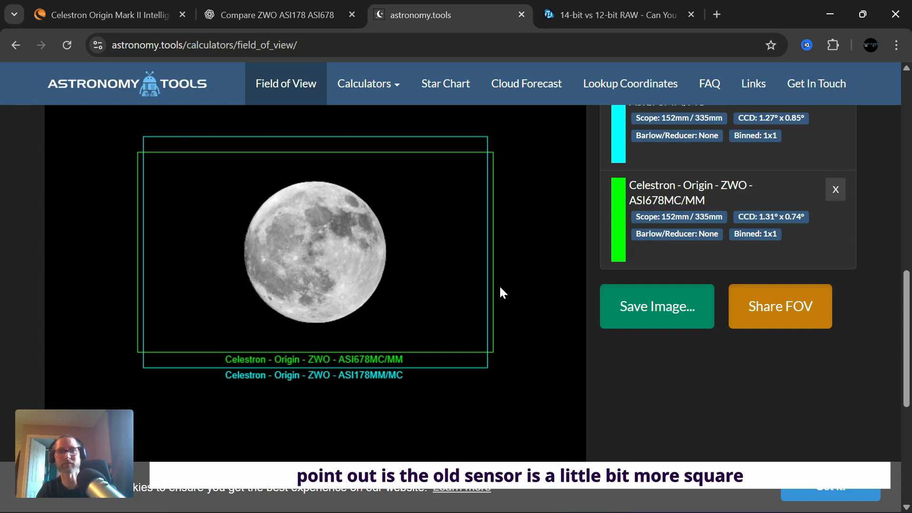
mouse_move(506, 331)
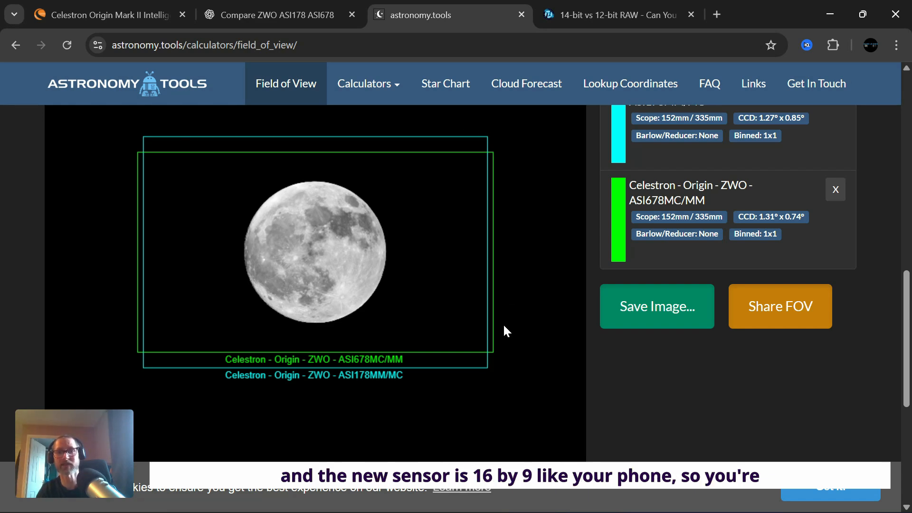
mouse_move(529, 358)
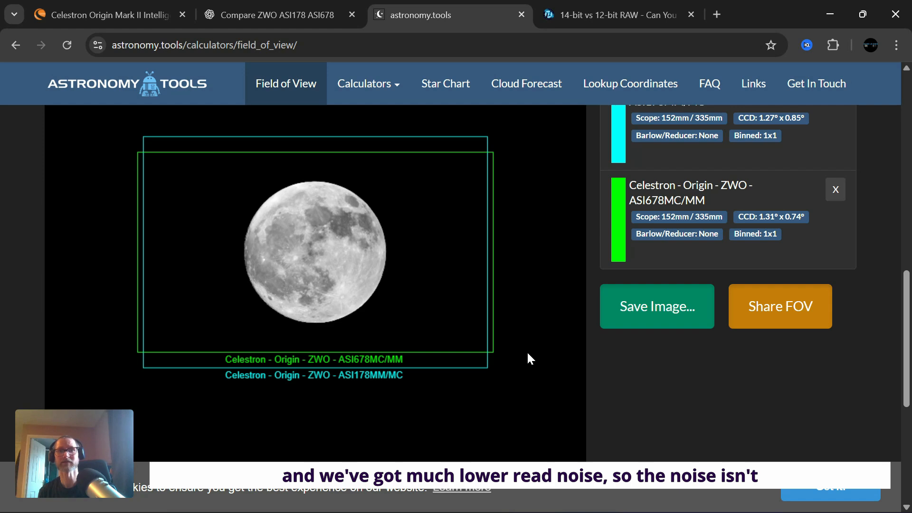
click(273, 15)
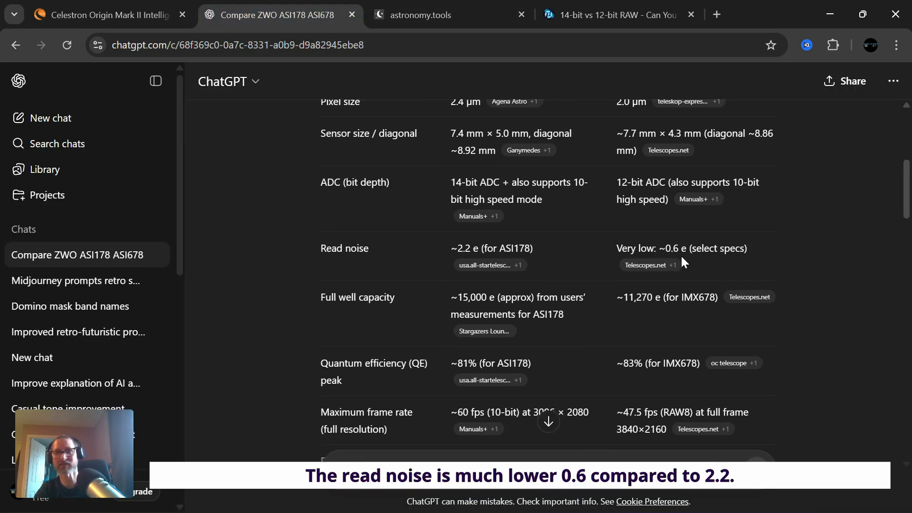
mouse_move(769, 277)
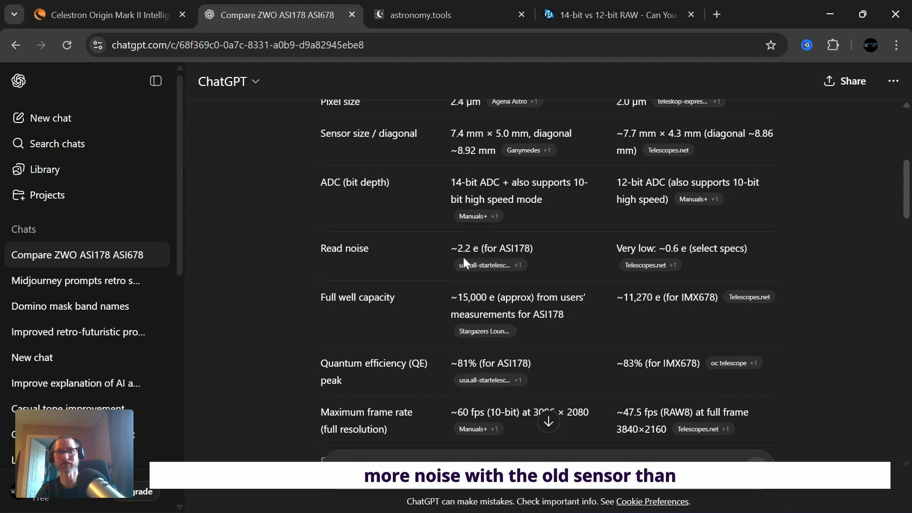
mouse_move(717, 261)
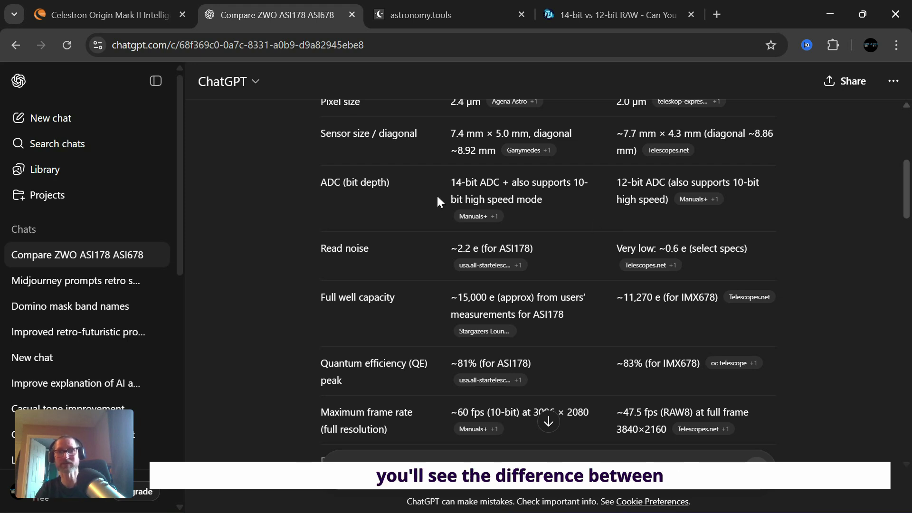
mouse_move(787, 237)
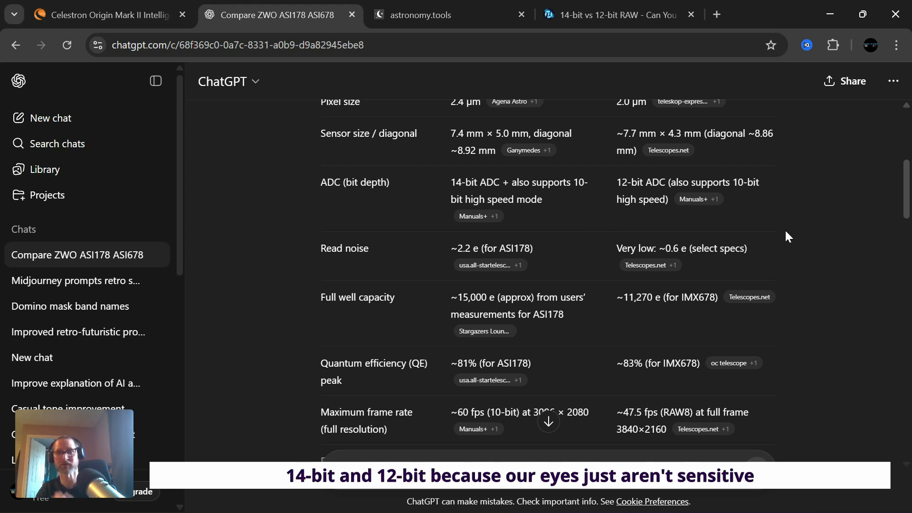
Scroll the table between the bit depth, quantum efficiency, sensor and resolution rows.
scroll(down, 3)
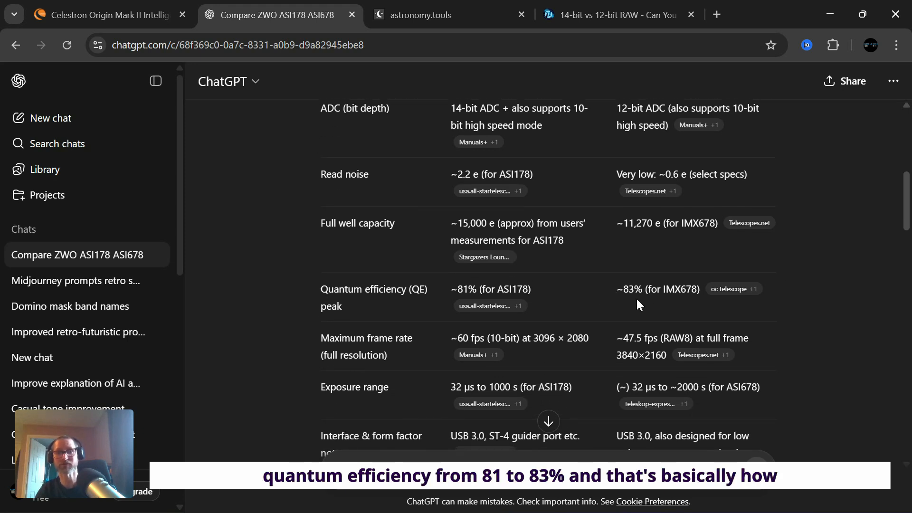
mouse_move(664, 315)
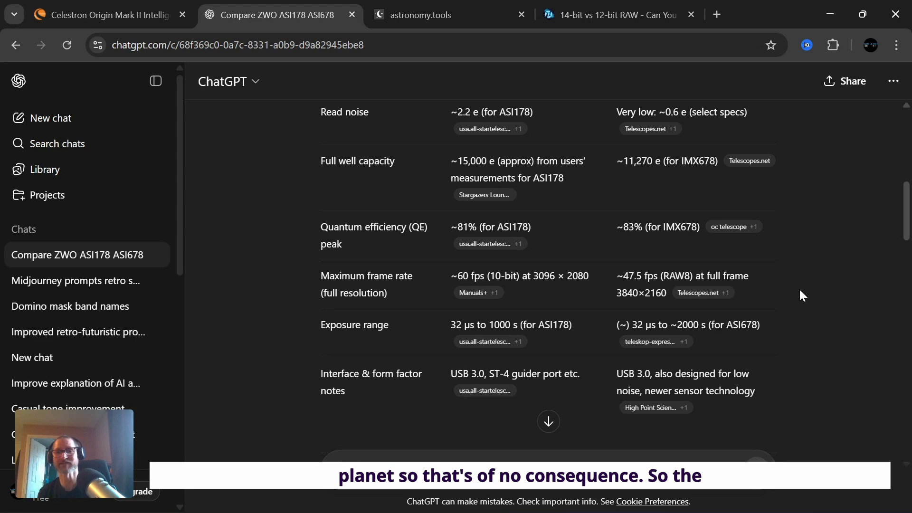
scroll(up, 3)
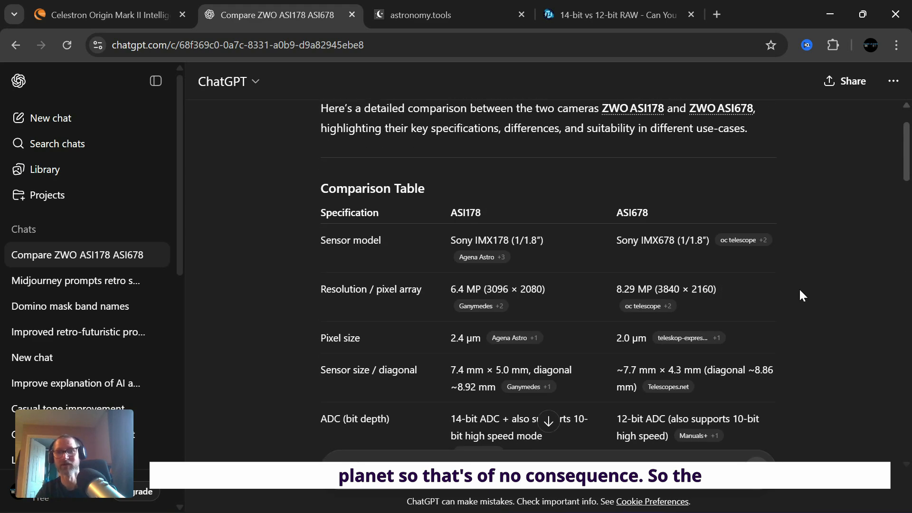
scroll(down, 3)
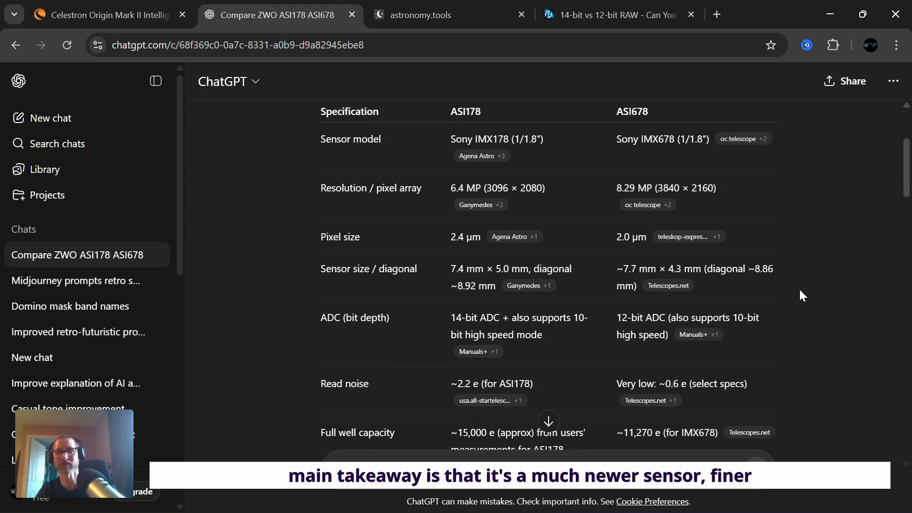
mouse_move(811, 307)
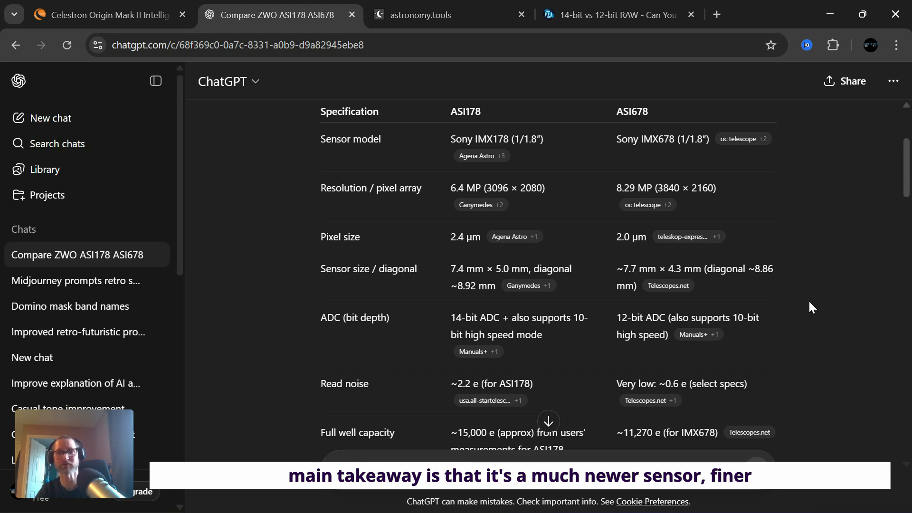
scroll(down, 3)
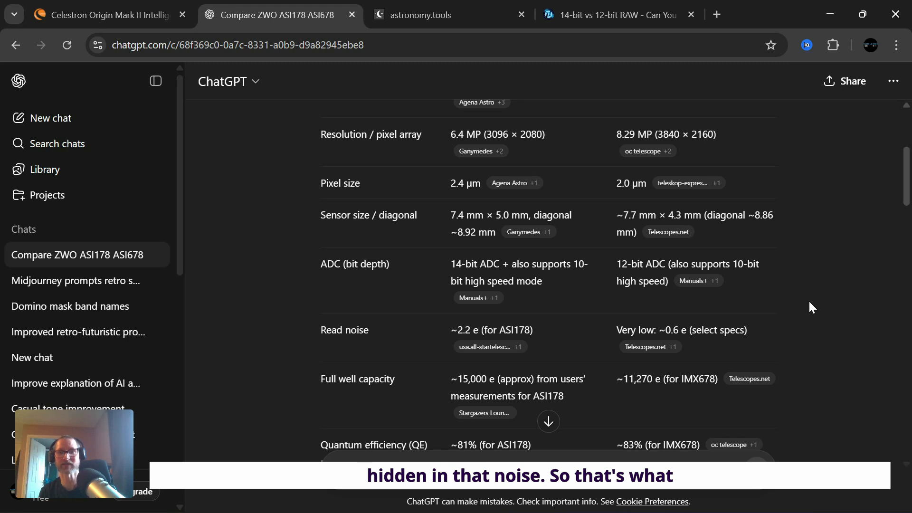
Go back to the Celestron Origin Mark II page and find the 1.48 arcsec/pixel resolution spec.
click(606, 14)
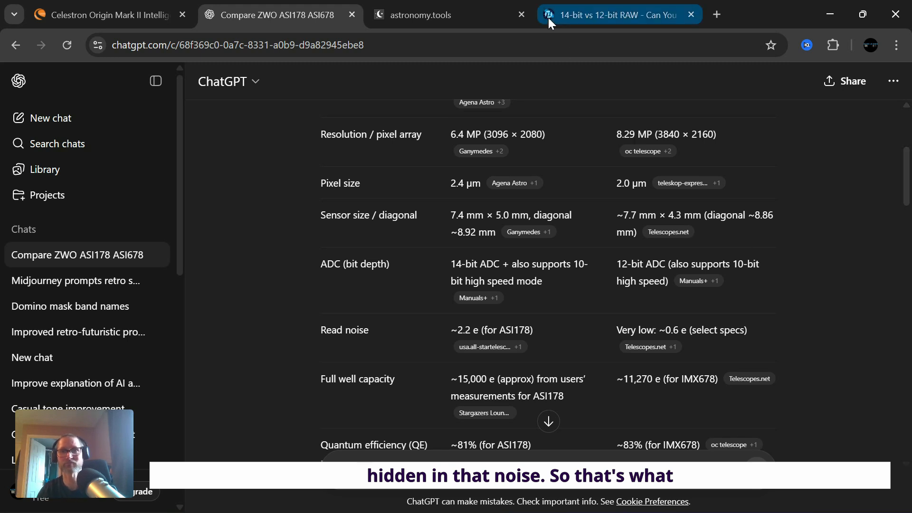
mouse_move(445, 15)
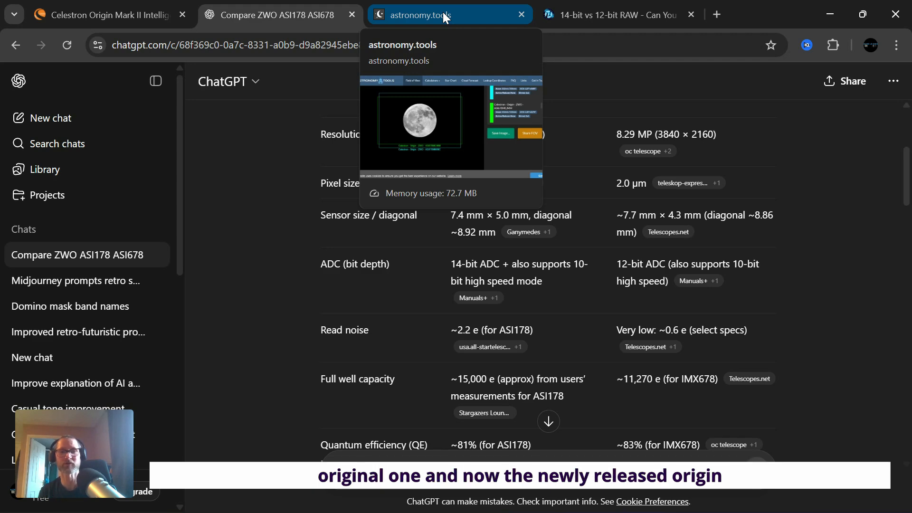
click(109, 14)
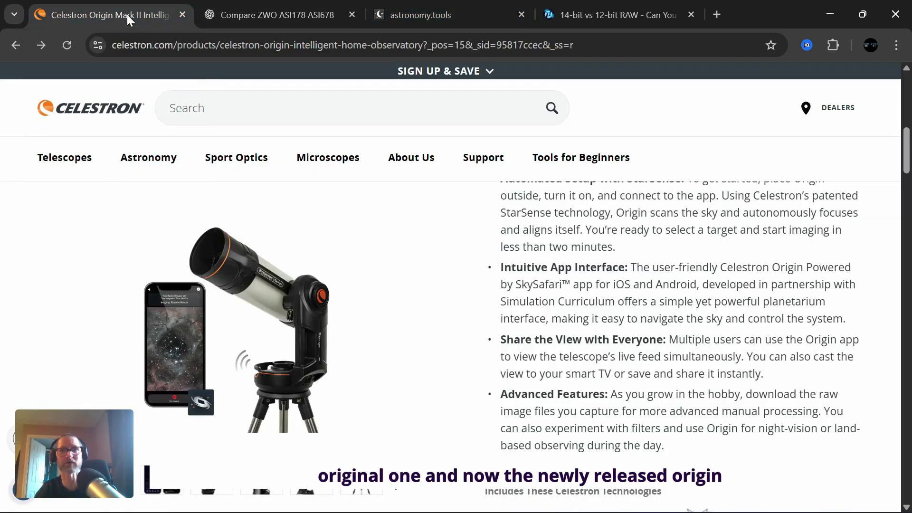
click(581, 157)
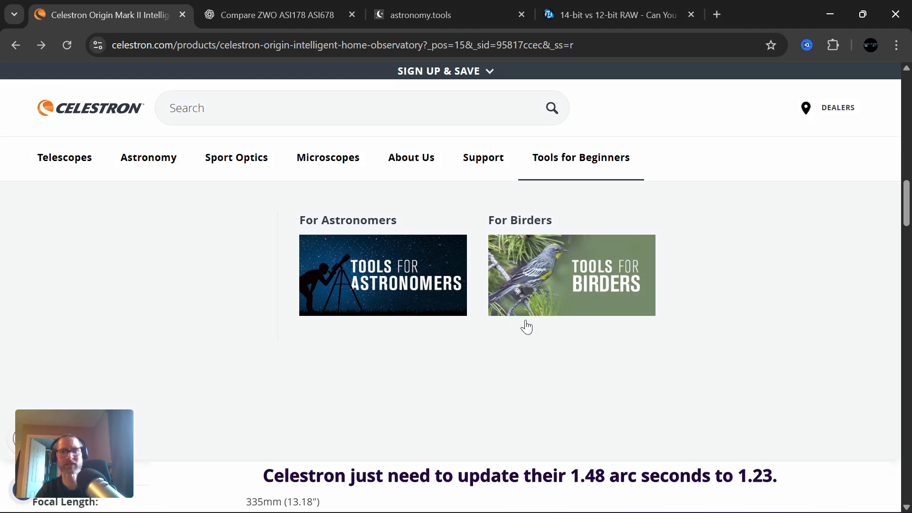
scroll(down, 3)
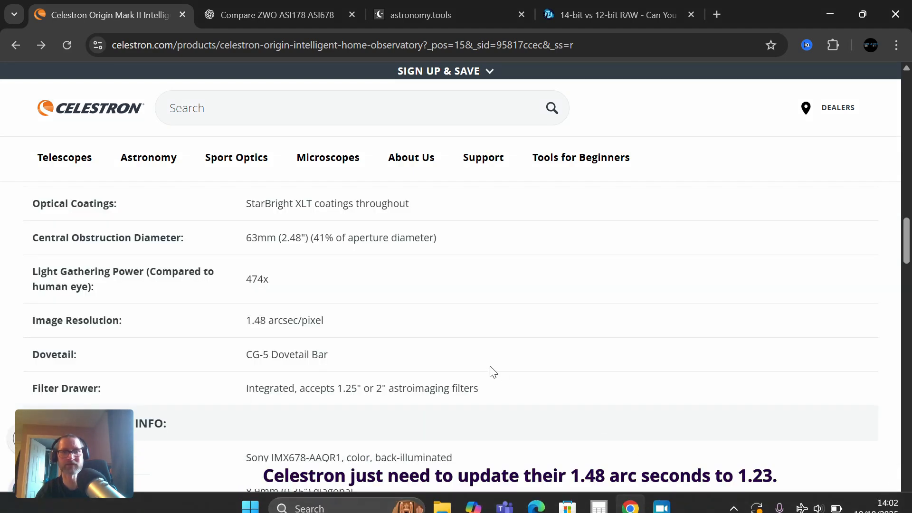